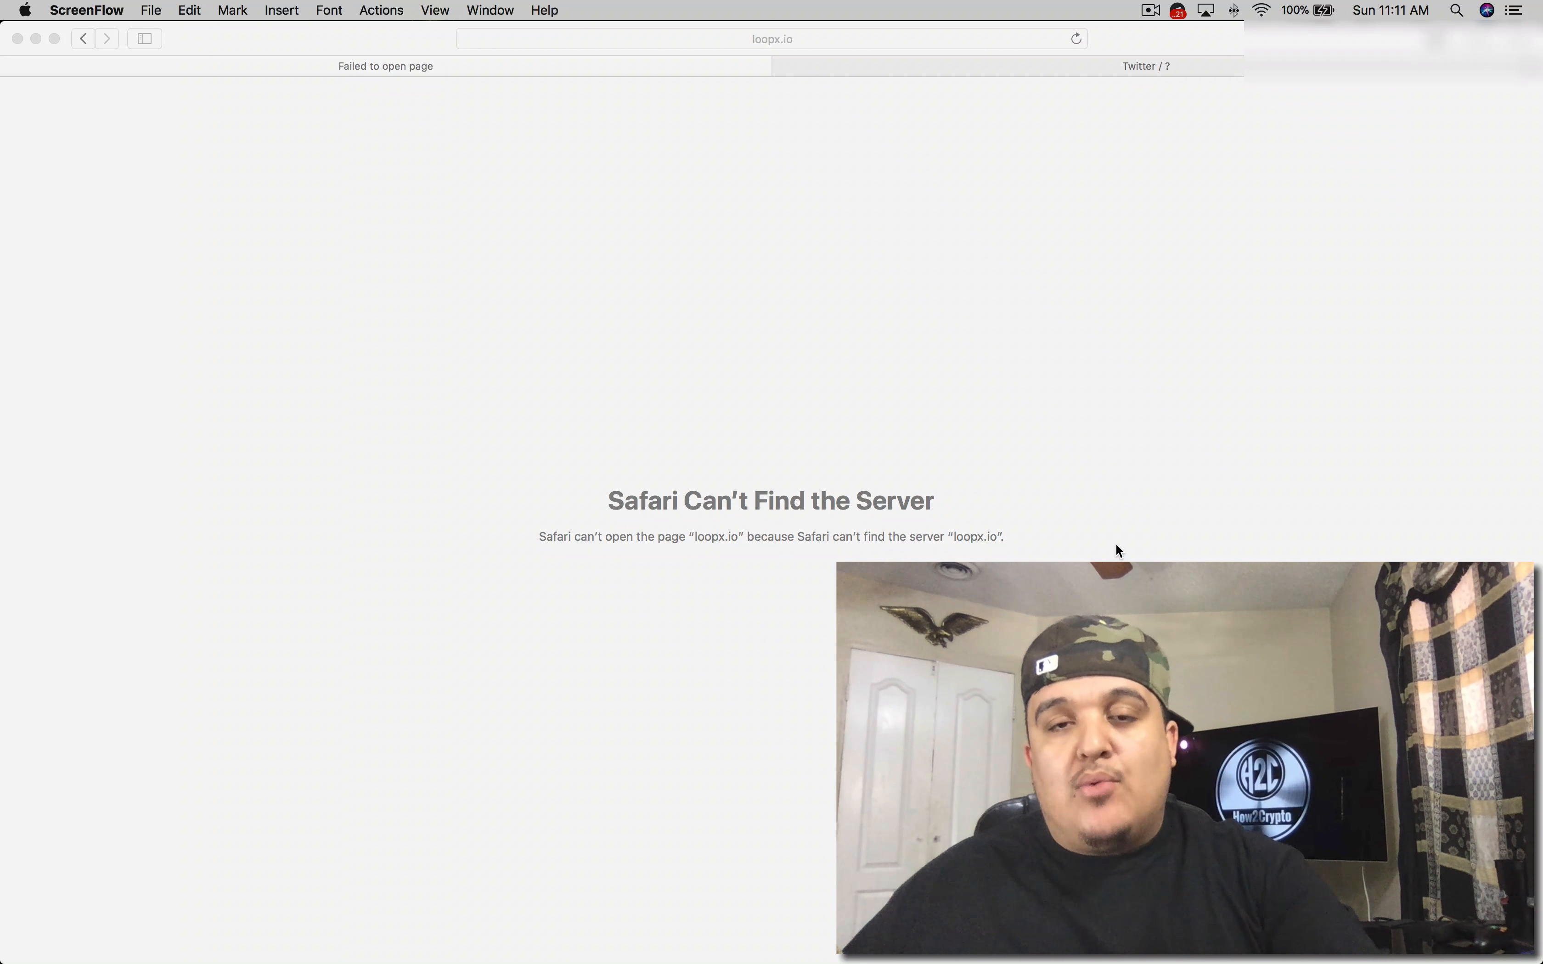
pyautogui.moveTo(1108, 544)
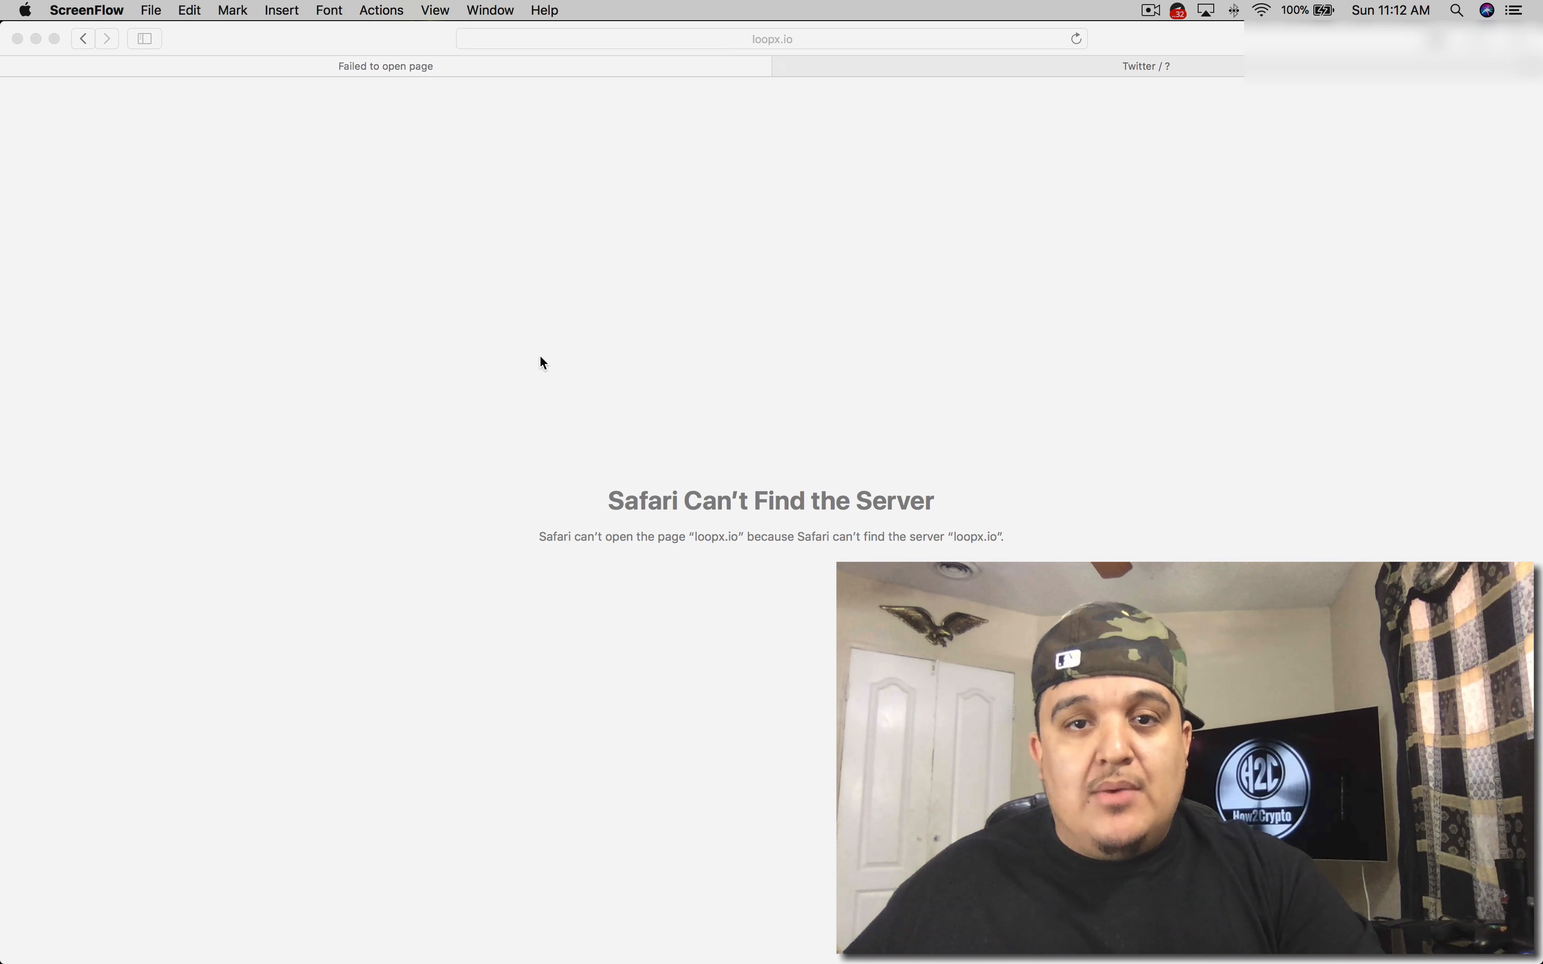
pyautogui.moveTo(793, 287)
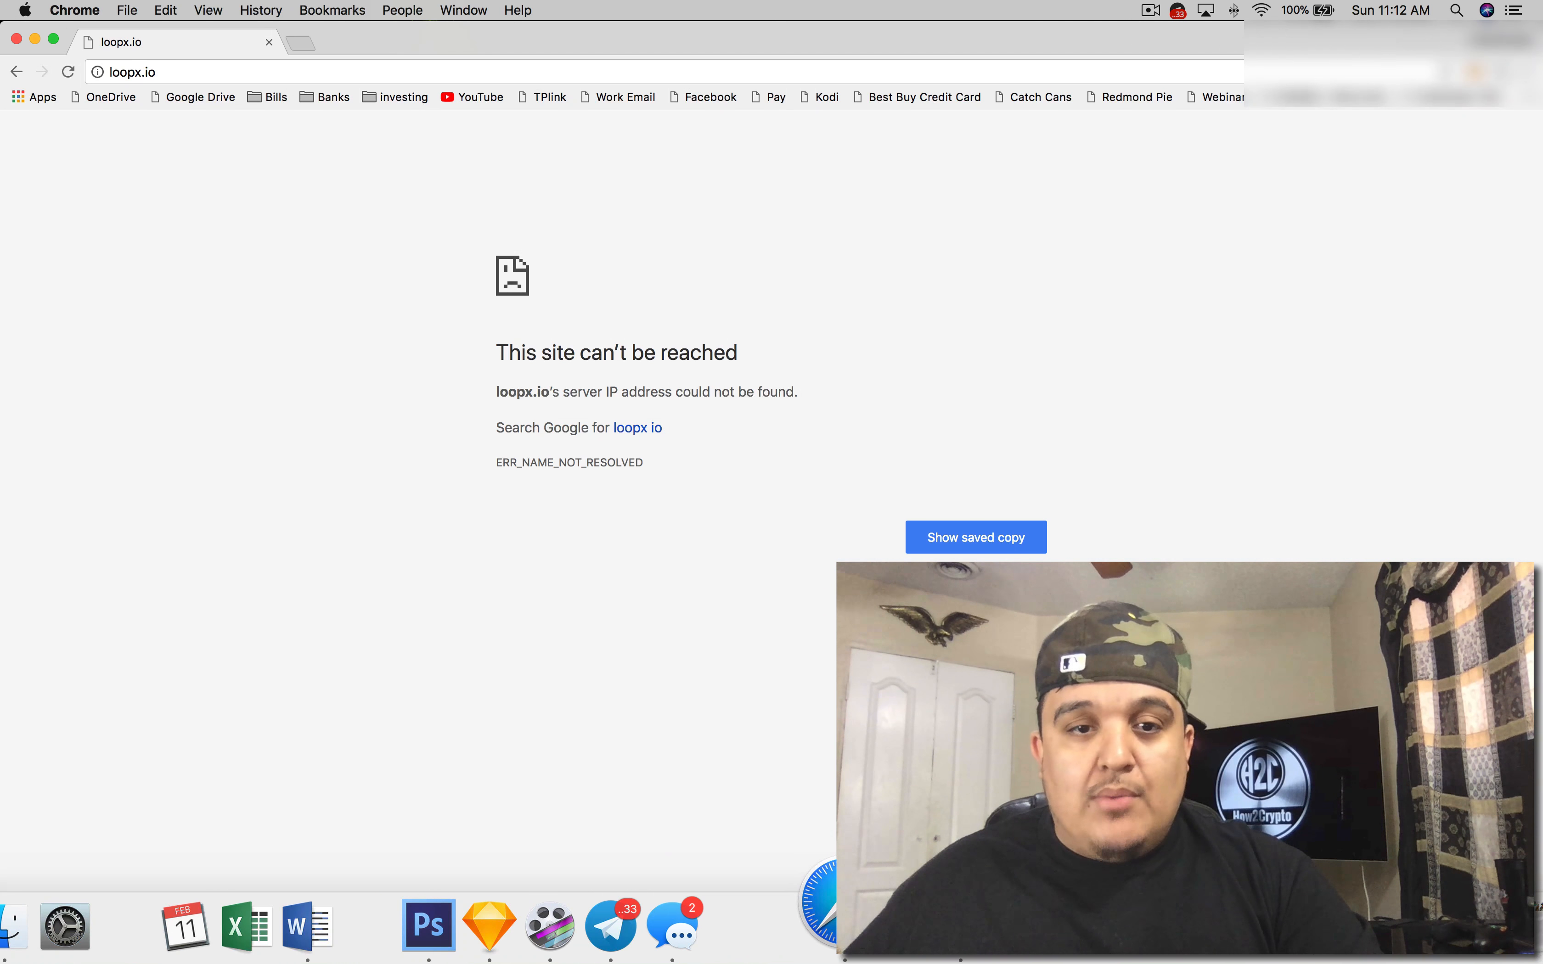
pyautogui.moveTo(470, 358)
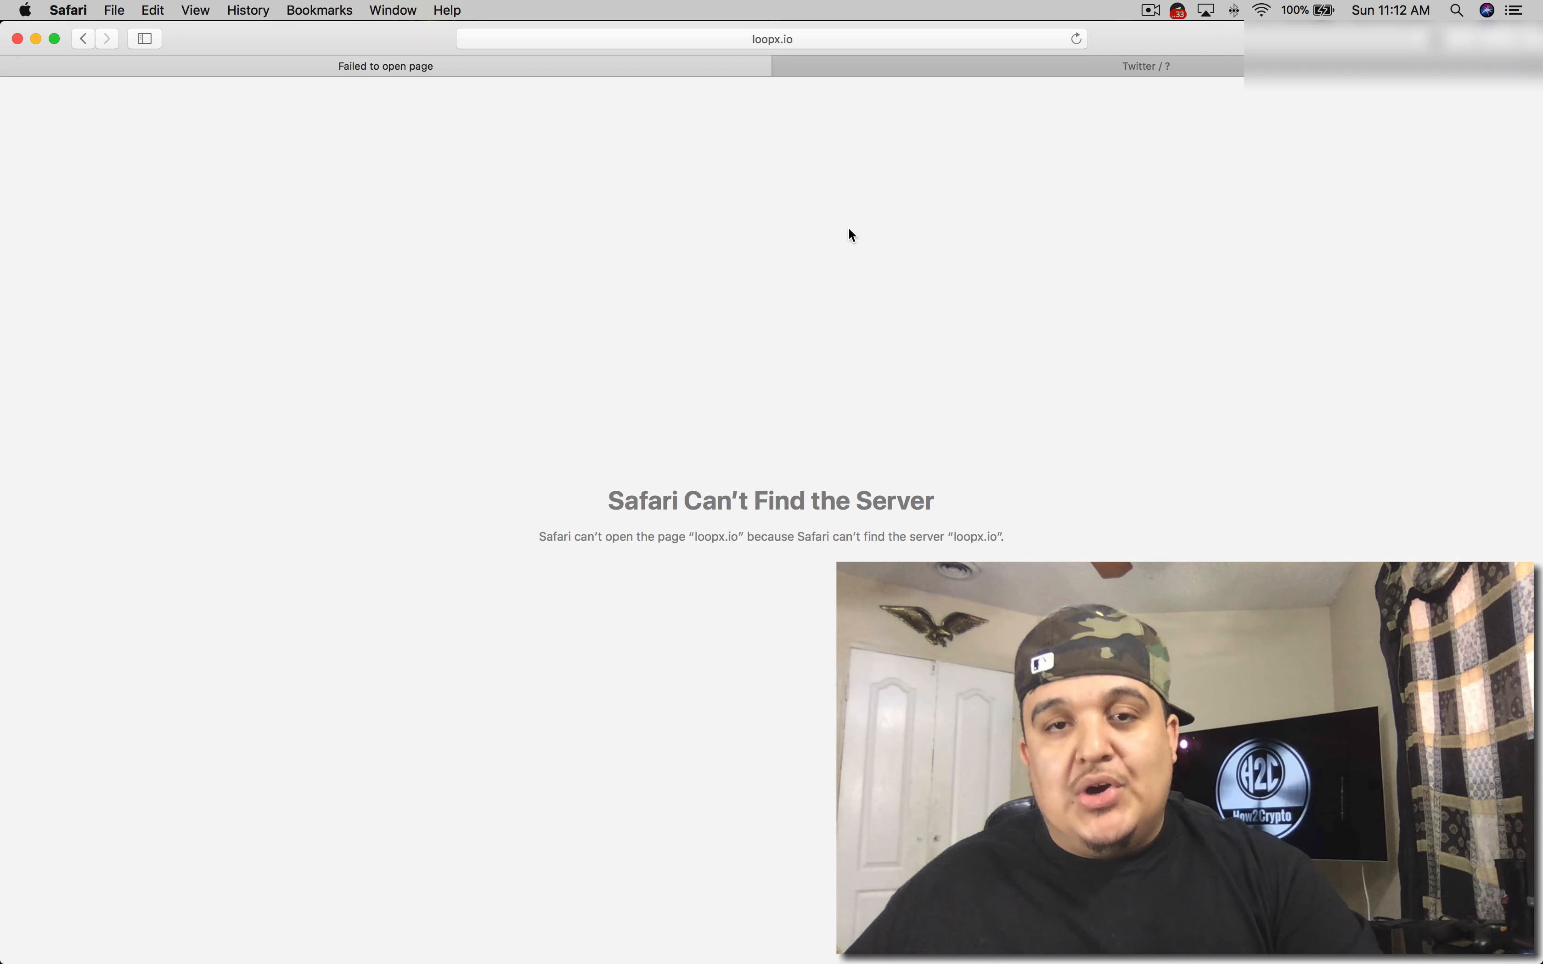
pyautogui.moveTo(834, 235)
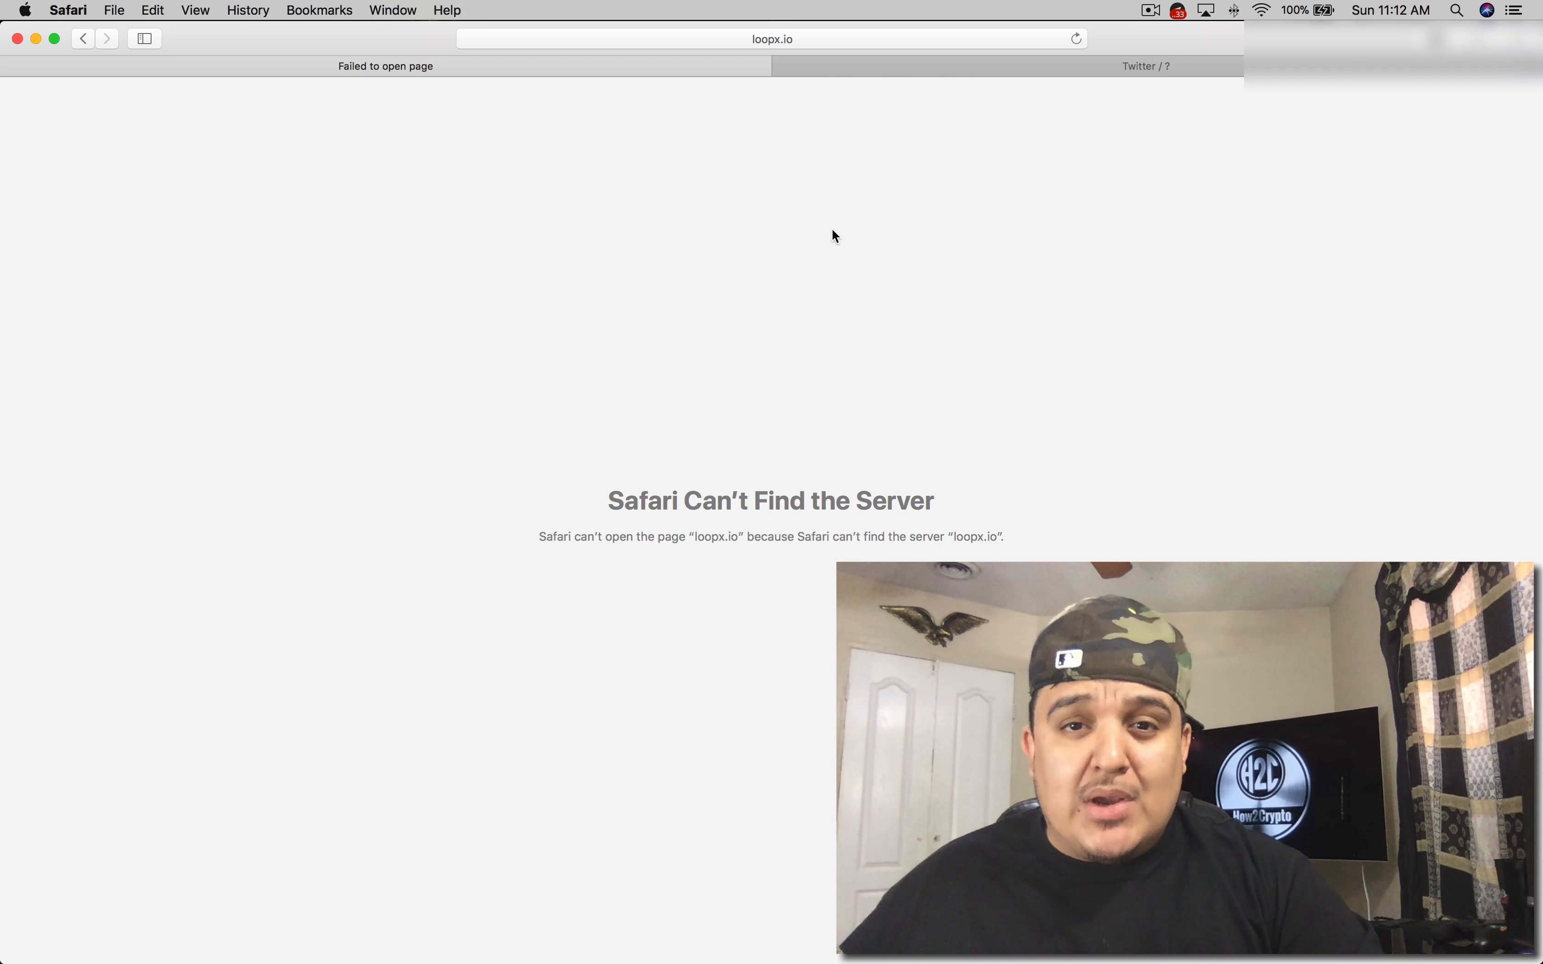